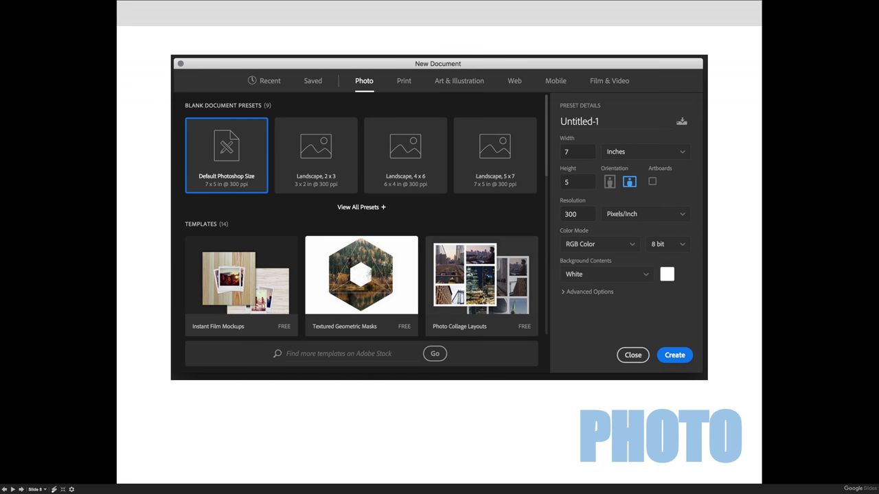
pyautogui.moveTo(375, 88)
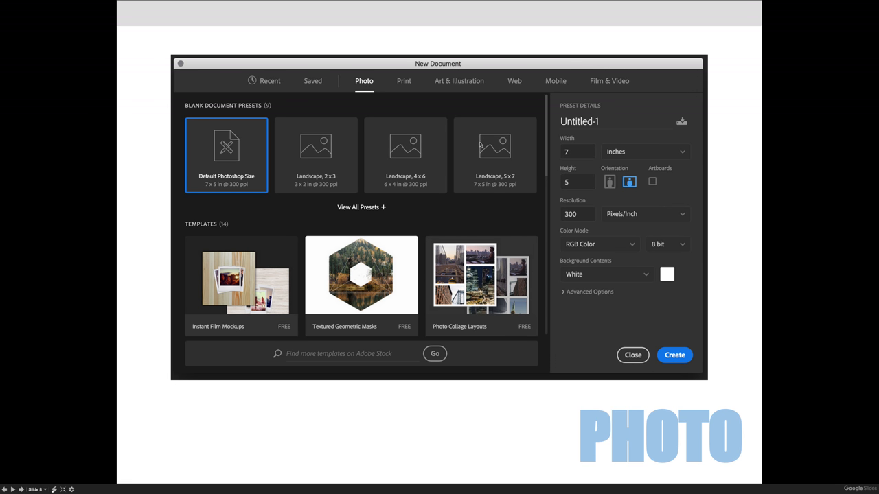
pyautogui.moveTo(337, 182)
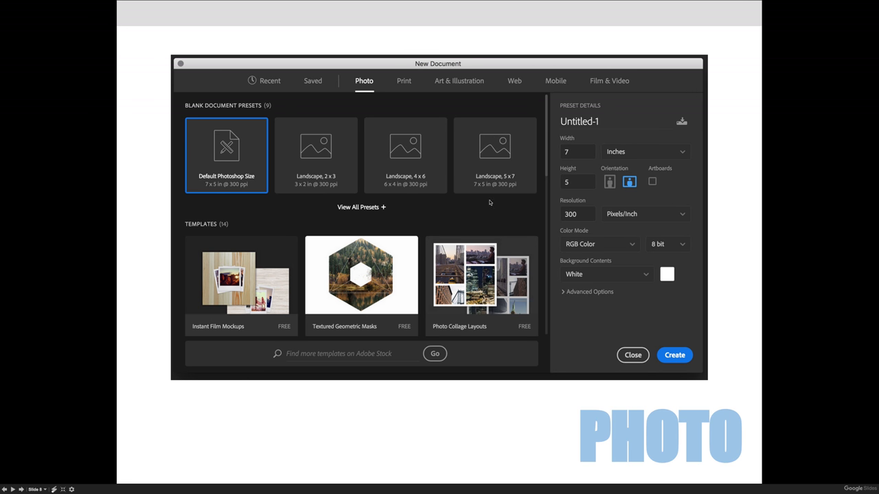
pyautogui.moveTo(398, 210)
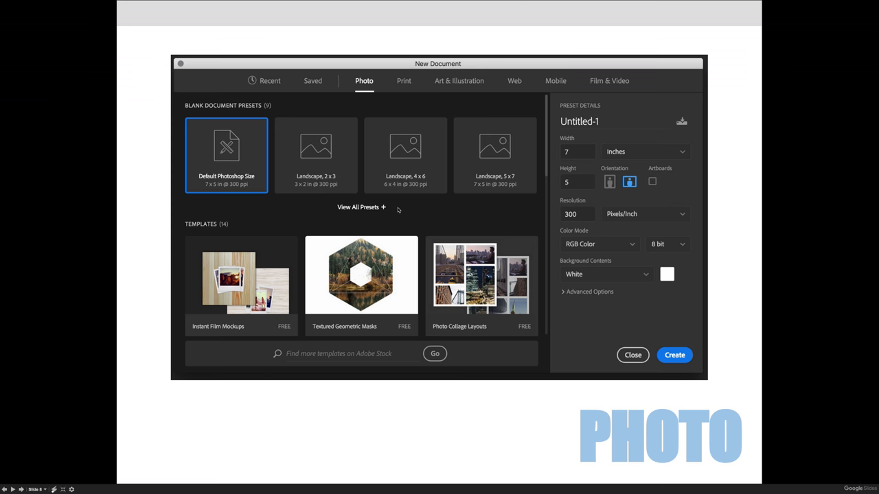
pyautogui.moveTo(437, 209)
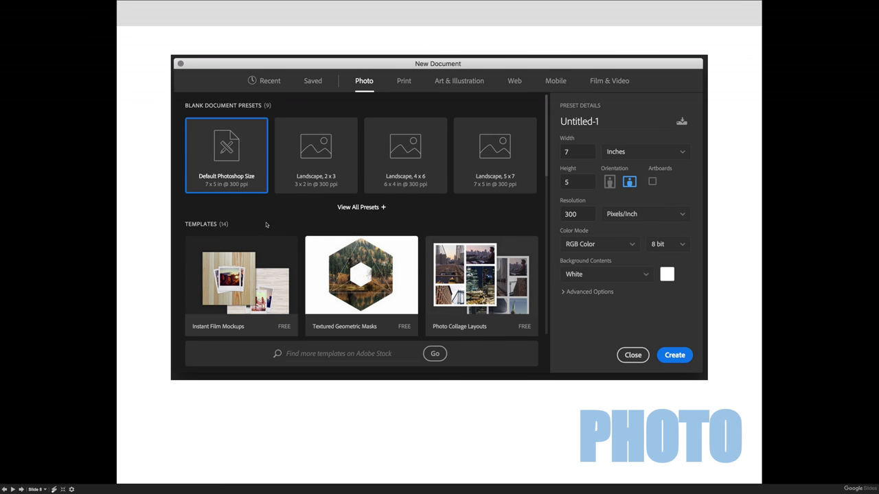
pyautogui.moveTo(323, 334)
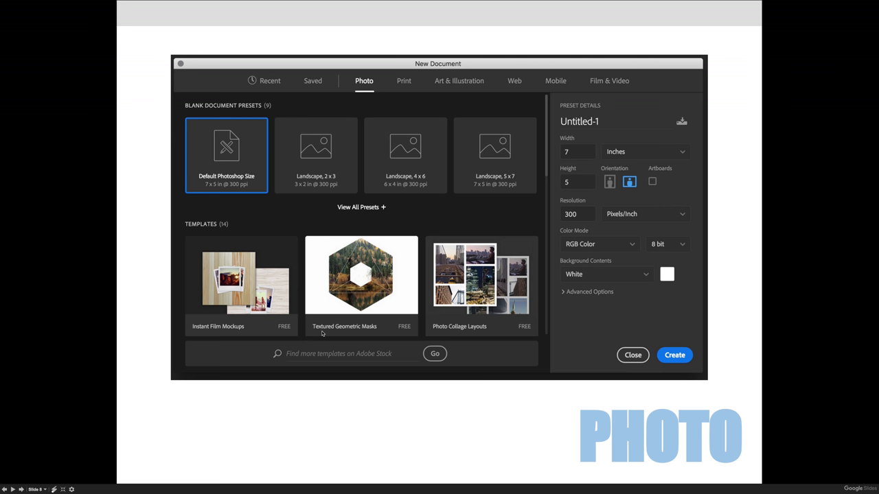
pyautogui.moveTo(406, 333)
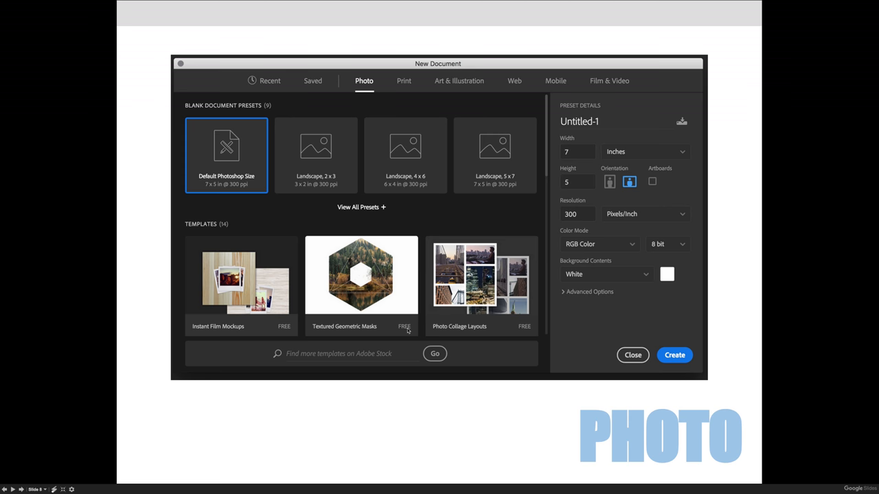
pyautogui.moveTo(407, 331)
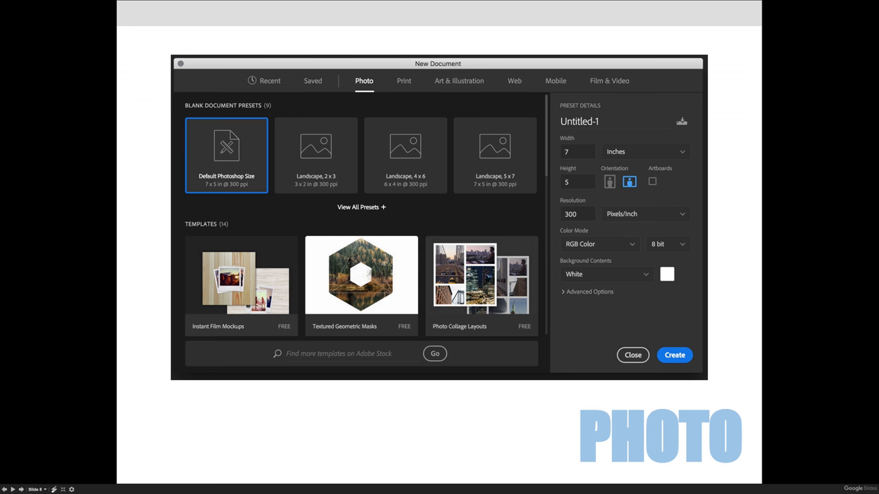
pyautogui.moveTo(385, 316)
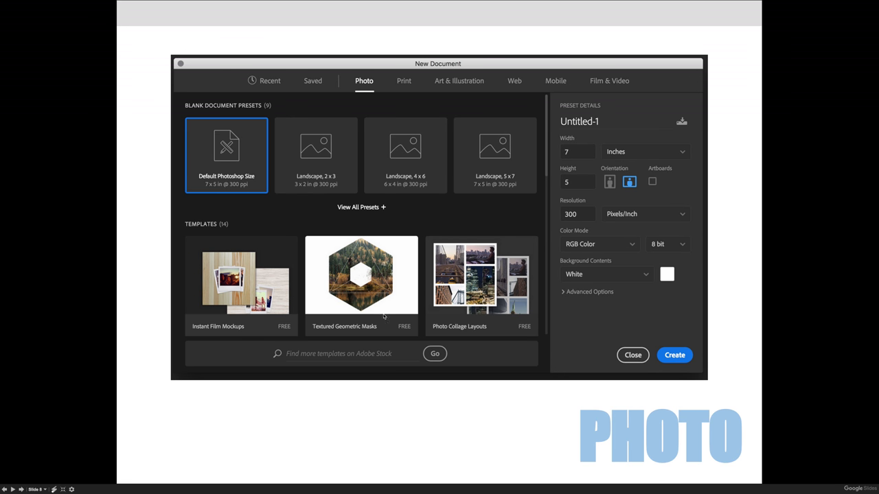
pyautogui.moveTo(395, 293)
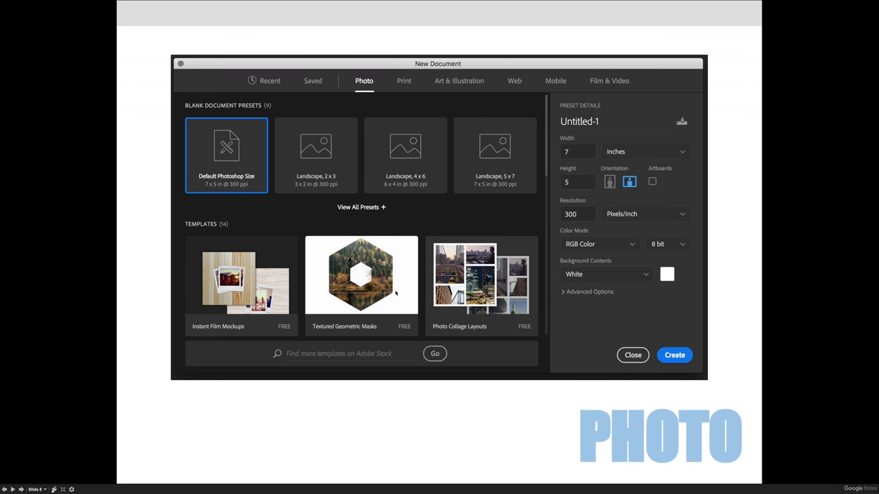
pyautogui.moveTo(618, 104)
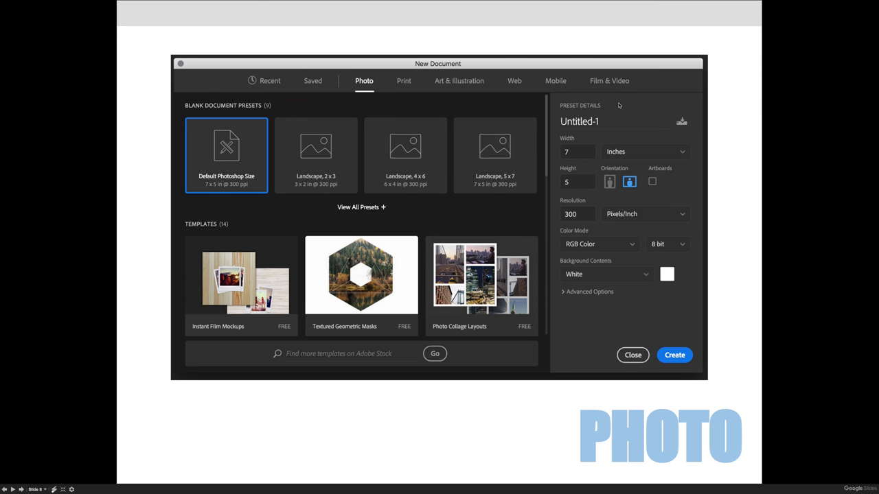
pyautogui.moveTo(684, 183)
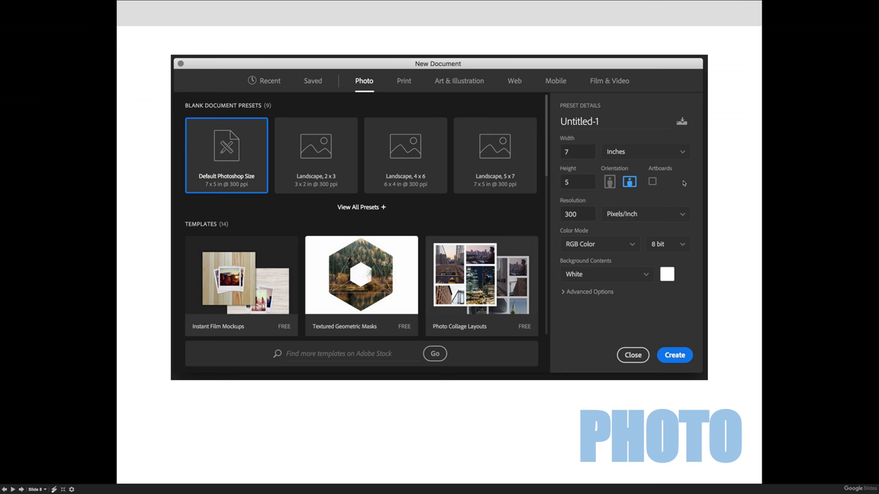
pyautogui.moveTo(223, 192)
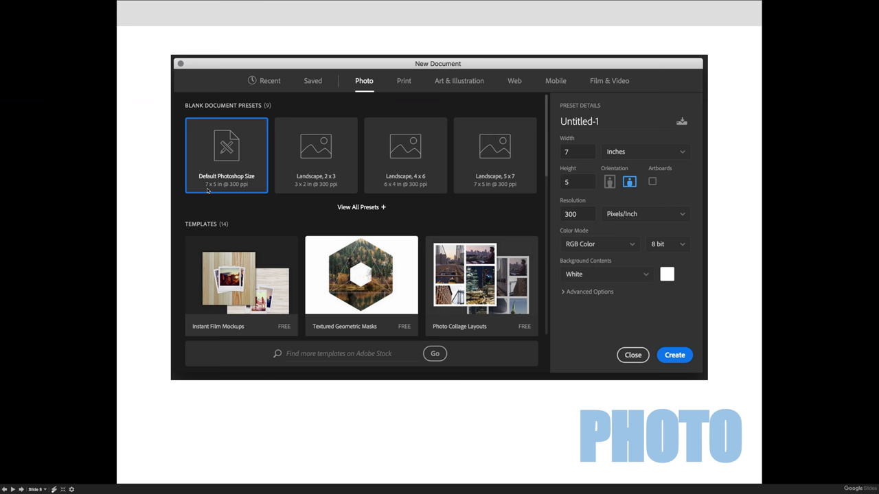
pyautogui.moveTo(239, 189)
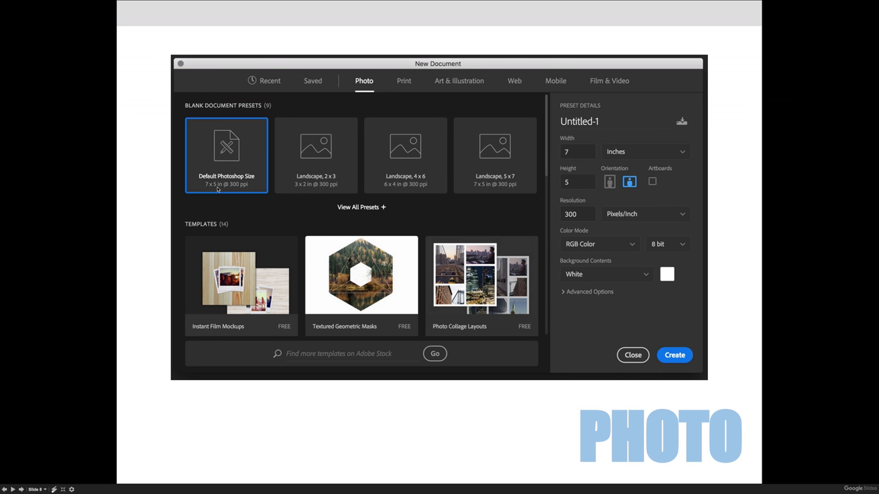
pyautogui.moveTo(234, 198)
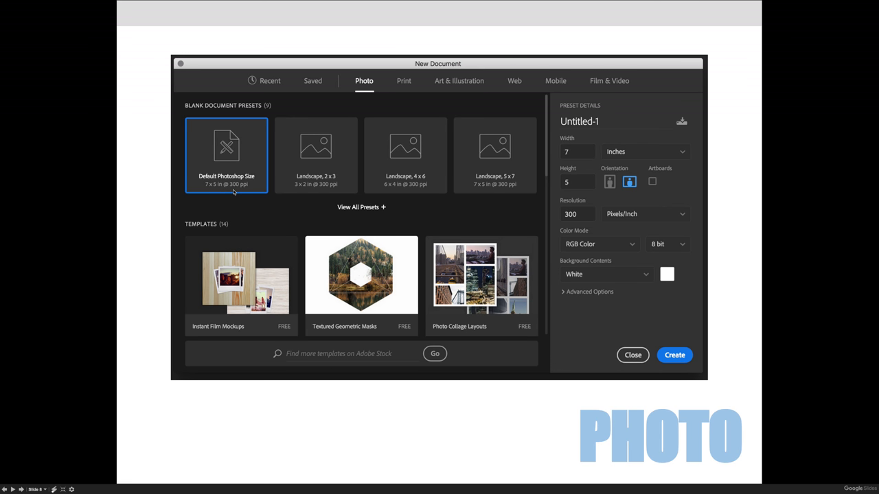
pyautogui.moveTo(557, 203)
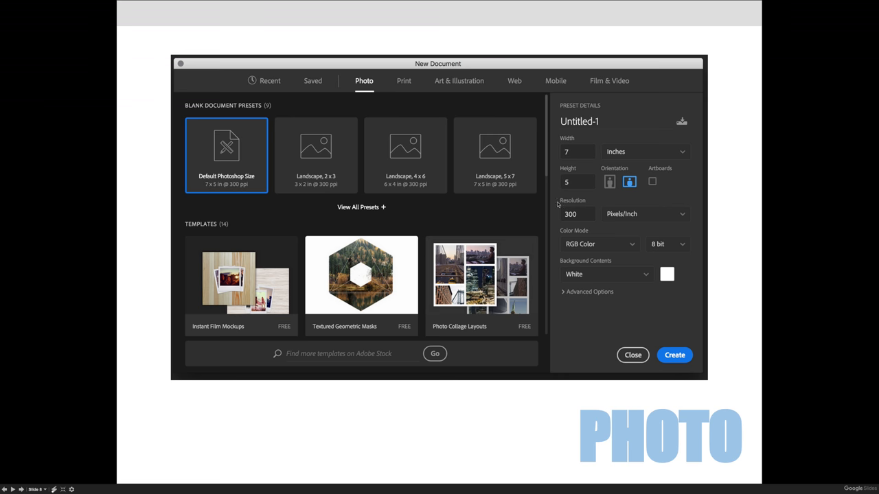
pyautogui.moveTo(579, 149)
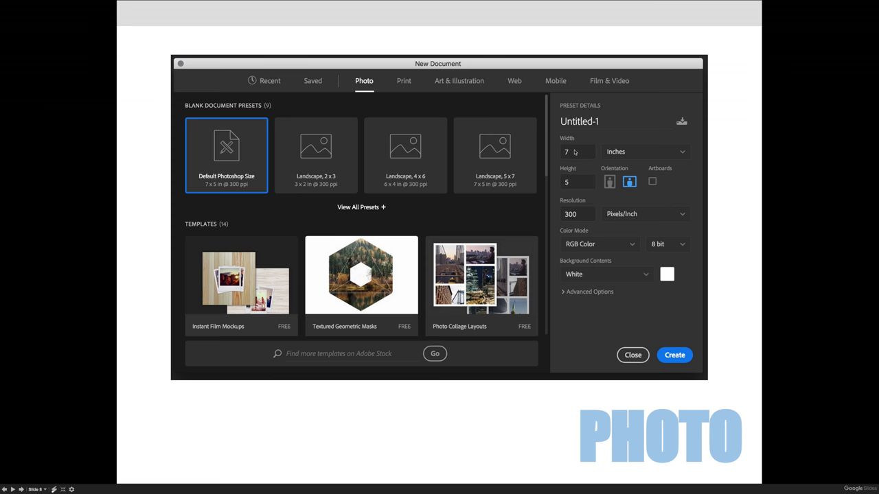
pyautogui.moveTo(611, 187)
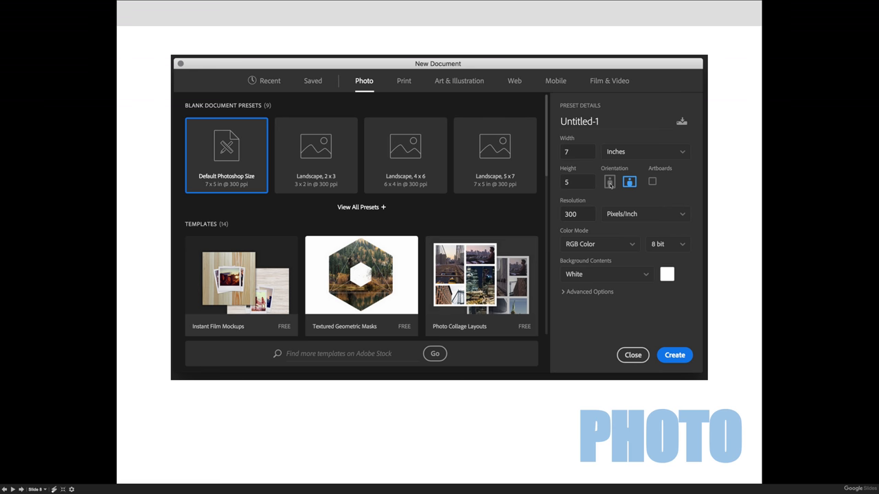
pyautogui.moveTo(589, 216)
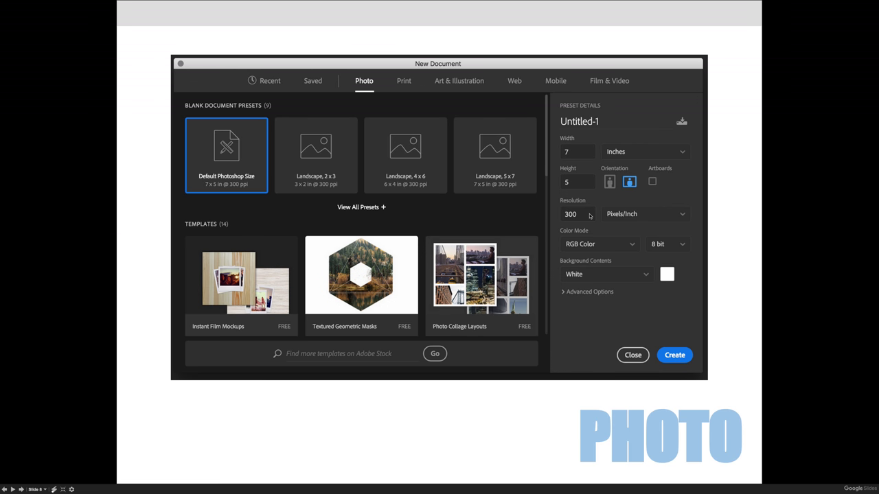
pyautogui.moveTo(625, 253)
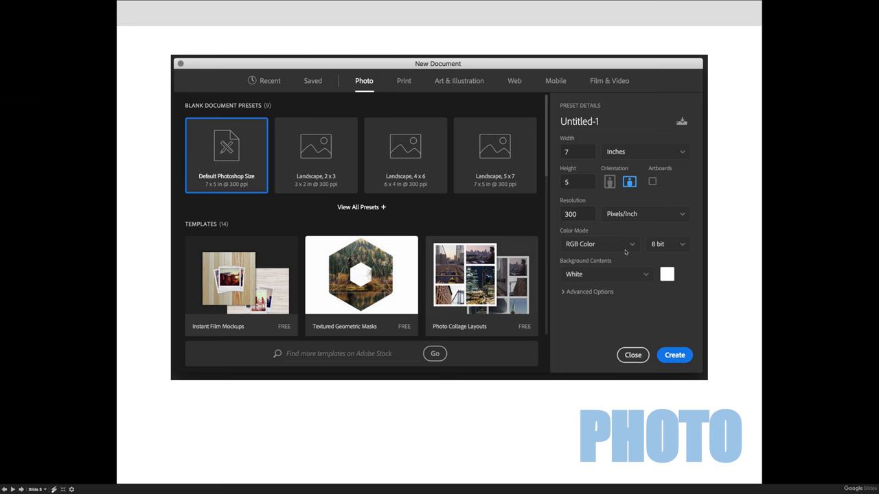
pyautogui.moveTo(651, 282)
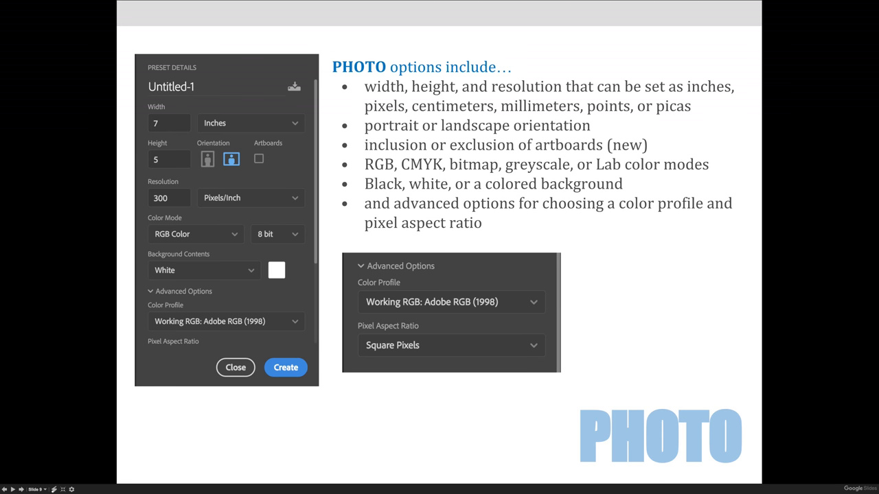
pyautogui.moveTo(146, 310)
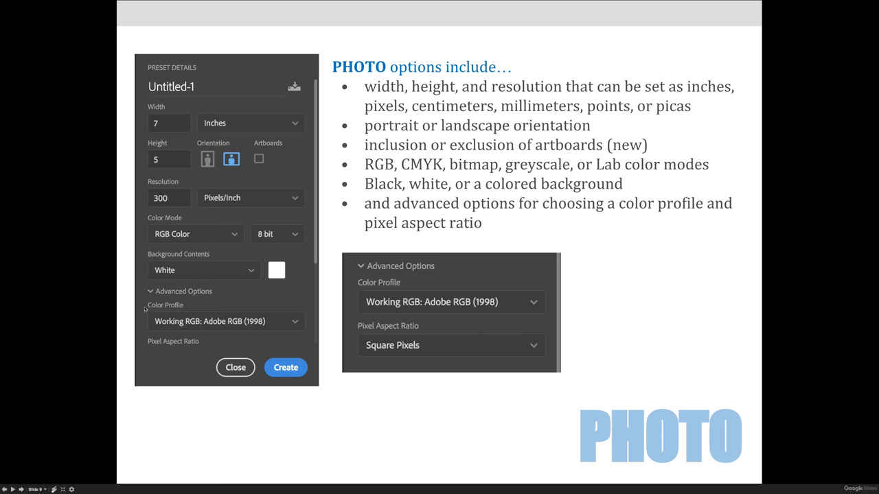
pyautogui.moveTo(193, 310)
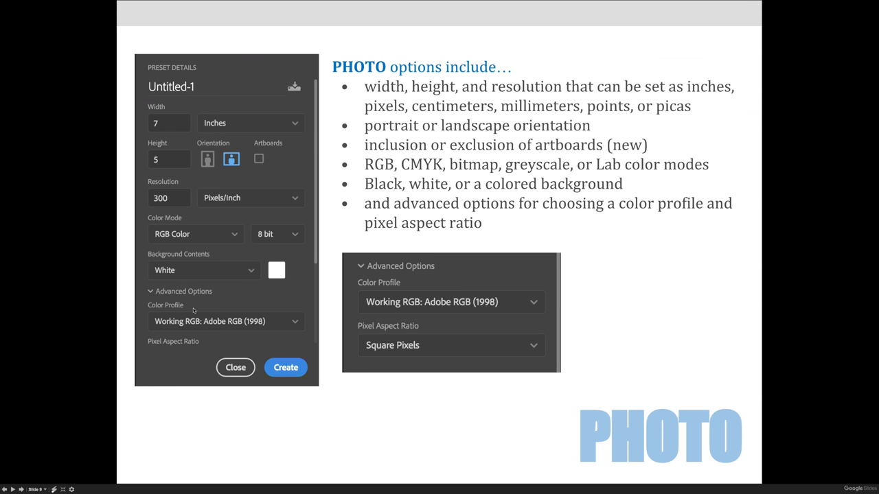
pyautogui.moveTo(231, 341)
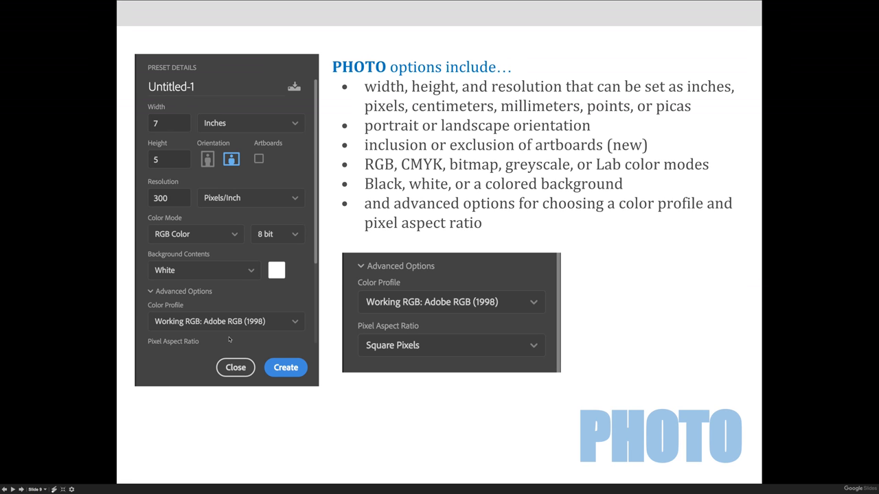
pyautogui.moveTo(206, 357)
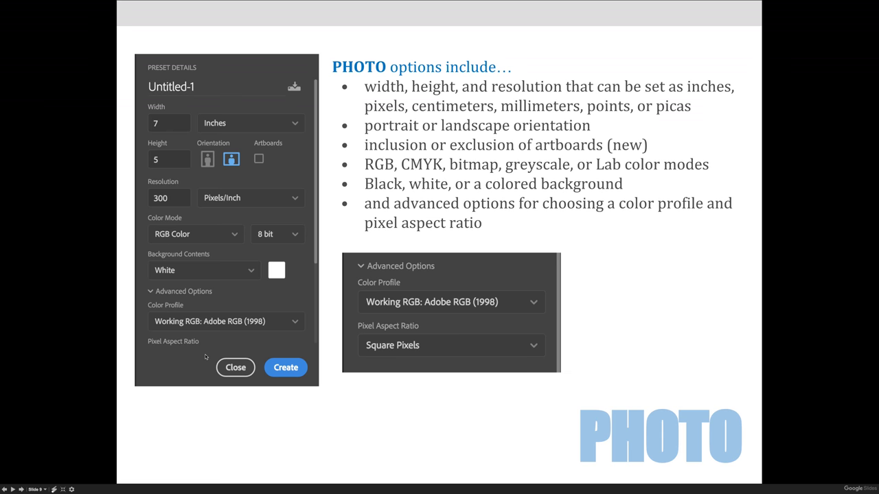
pyautogui.moveTo(206, 357)
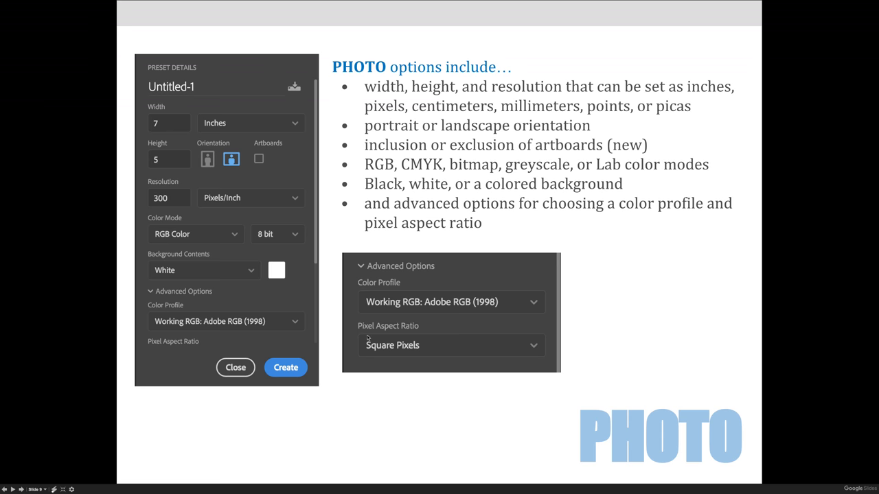
pyautogui.moveTo(587, 337)
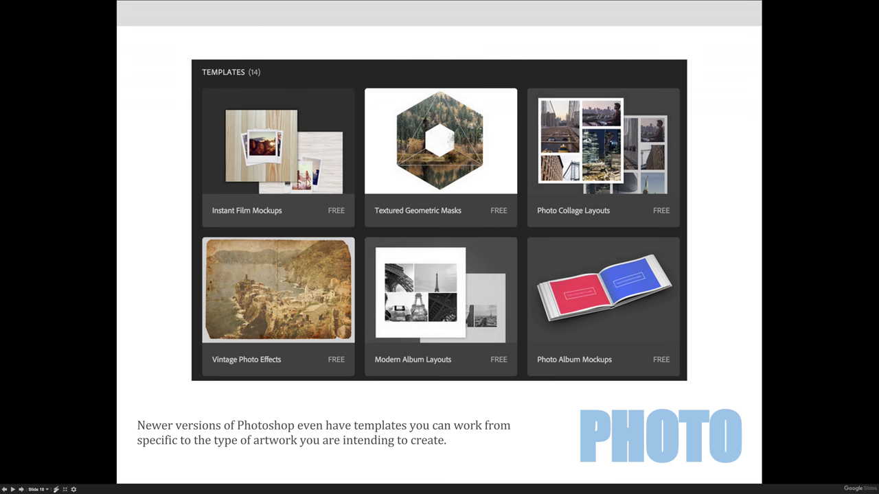
pyautogui.moveTo(603, 352)
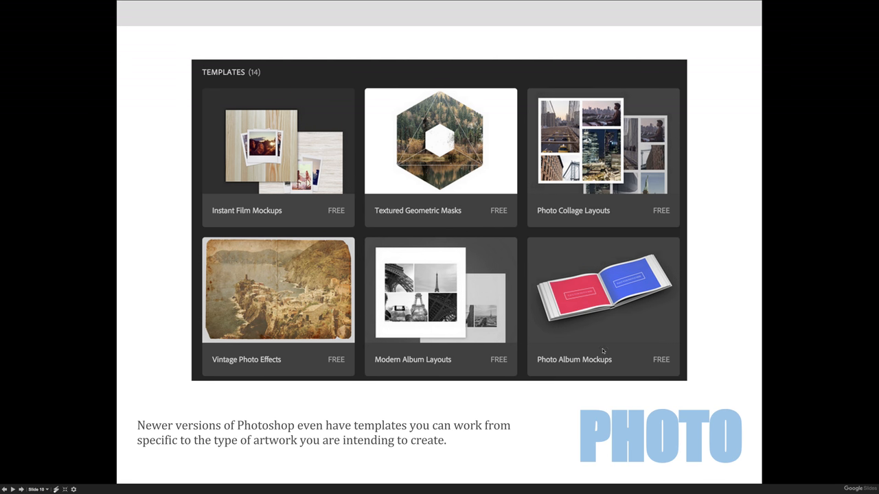
pyautogui.moveTo(460, 203)
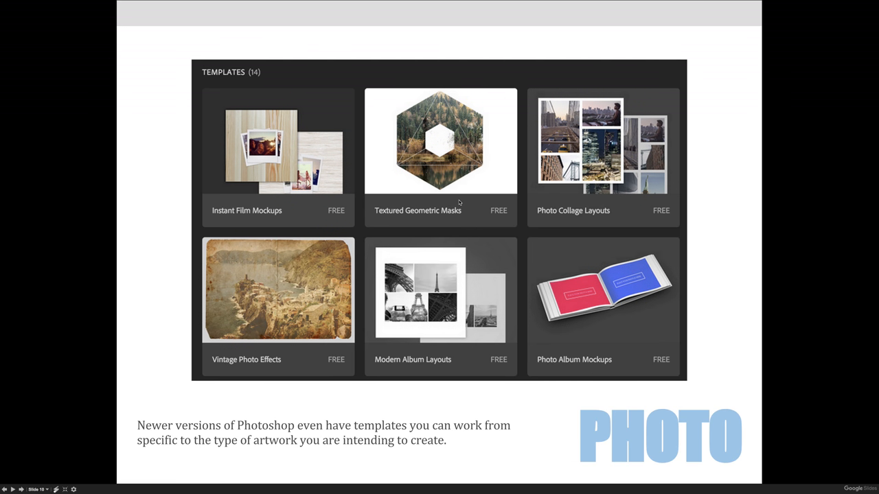
pyautogui.moveTo(450, 365)
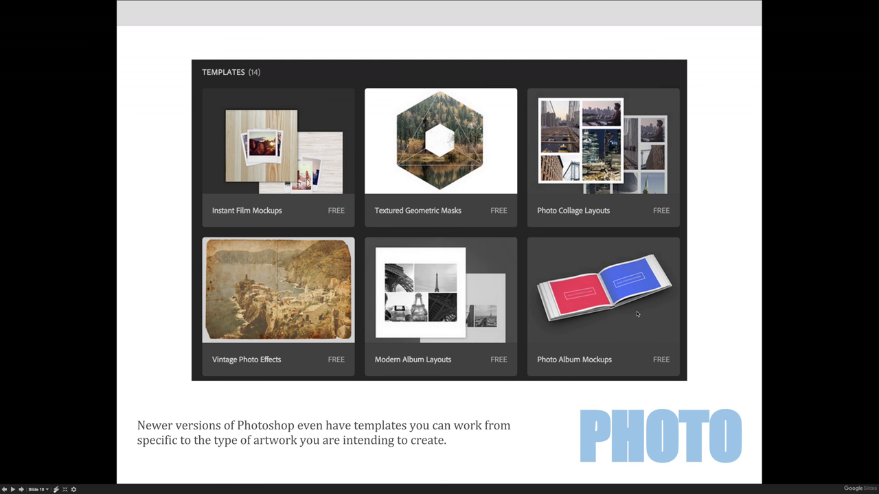
pyautogui.moveTo(624, 247)
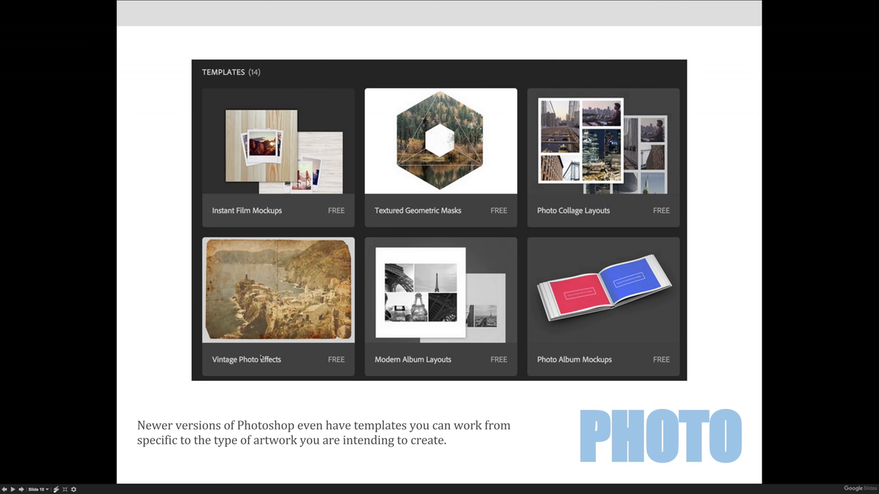
pyautogui.moveTo(305, 351)
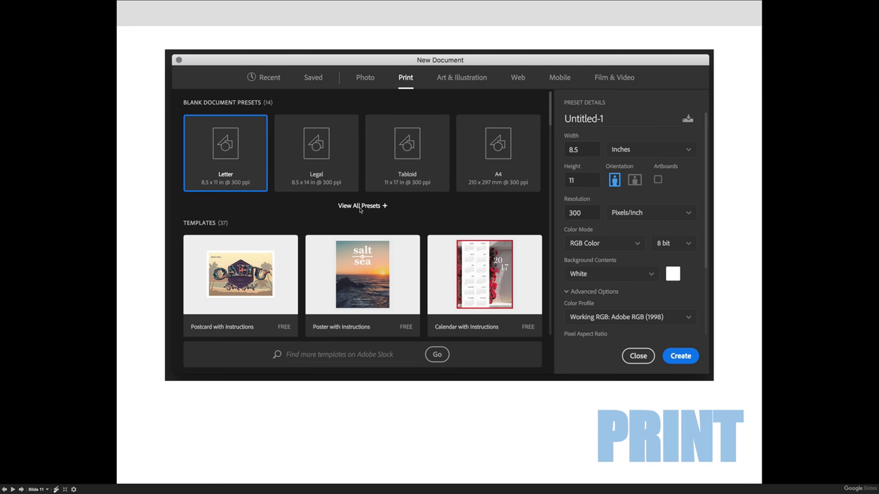
pyautogui.moveTo(497, 228)
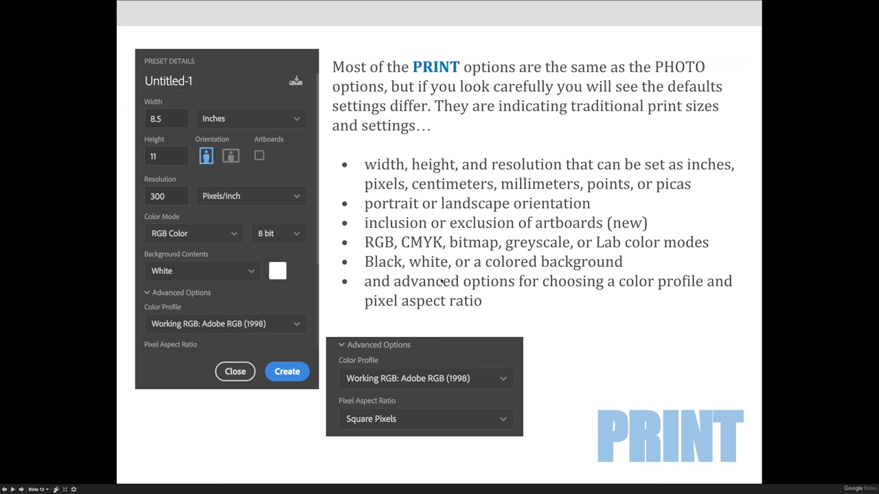
pyautogui.moveTo(214, 142)
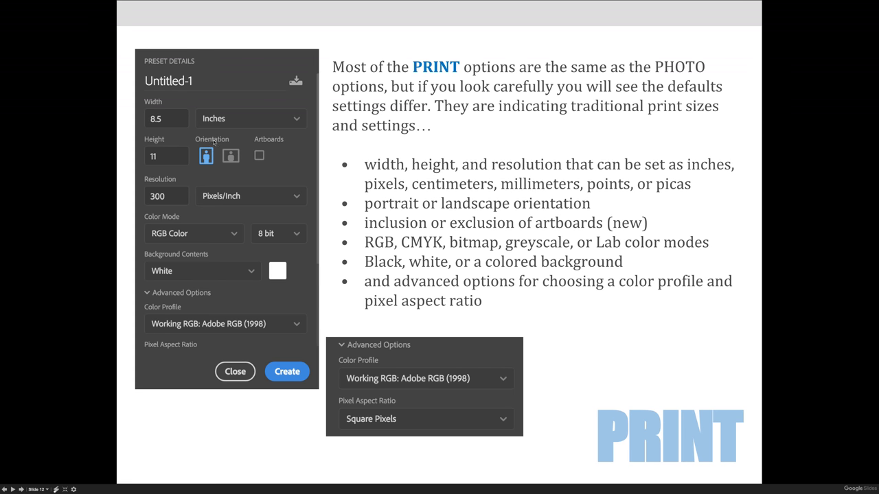
pyautogui.moveTo(171, 151)
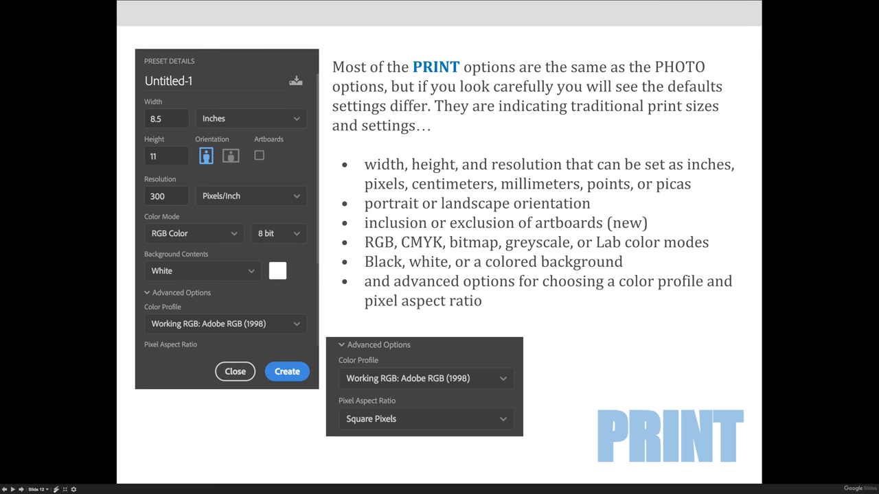
pyautogui.moveTo(192, 190)
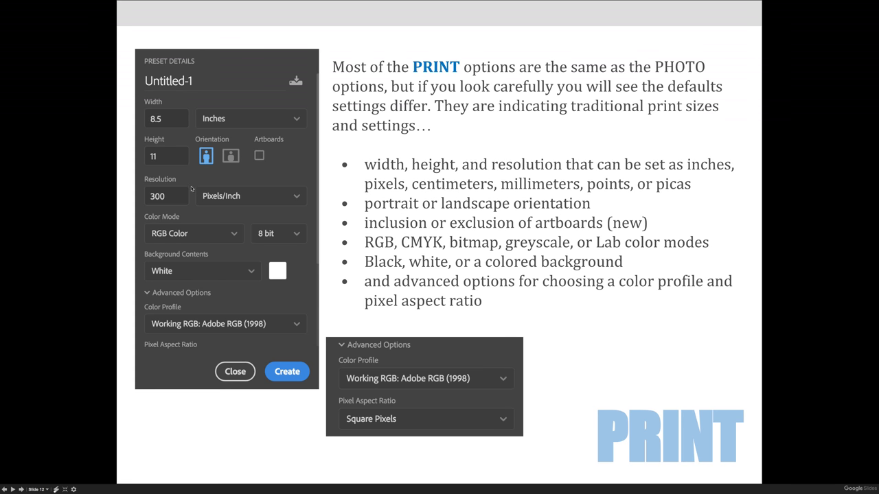
pyautogui.moveTo(174, 197)
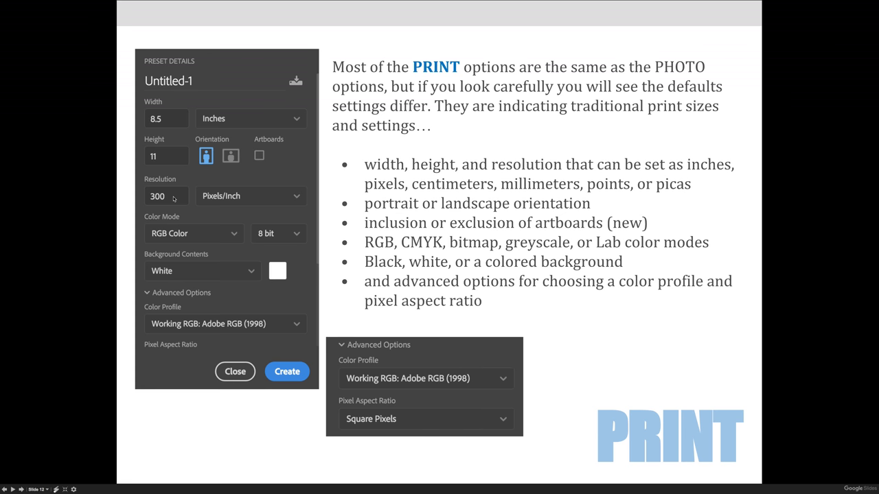
pyautogui.moveTo(230, 291)
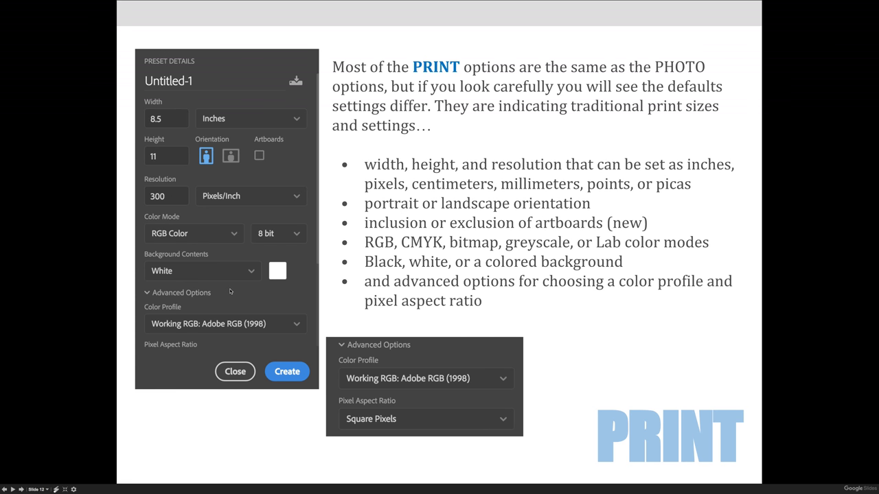
pyautogui.moveTo(184, 272)
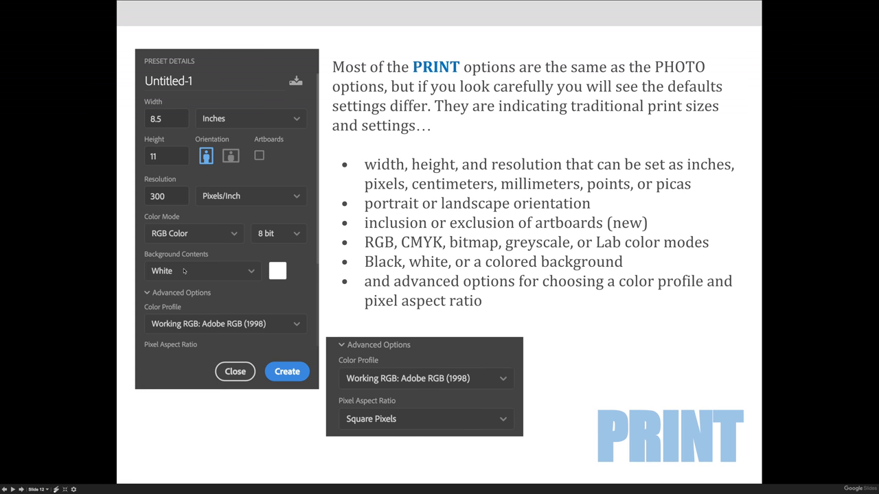
pyautogui.moveTo(140, 319)
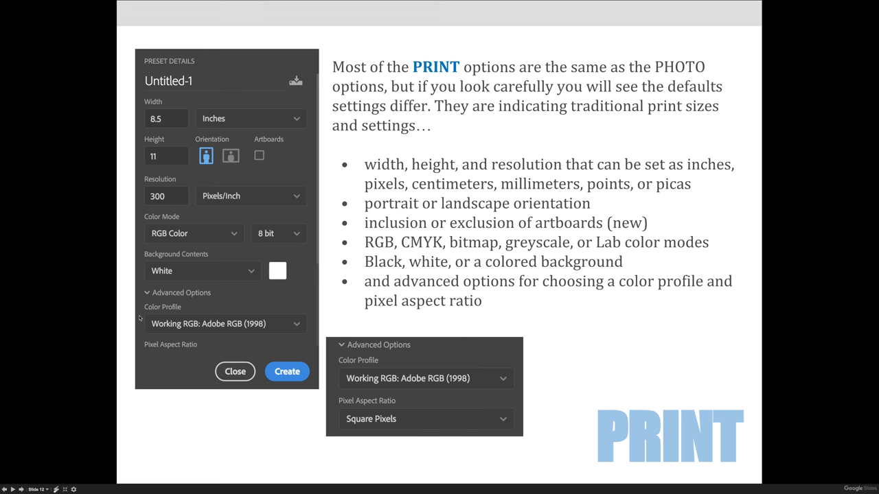
pyautogui.moveTo(221, 344)
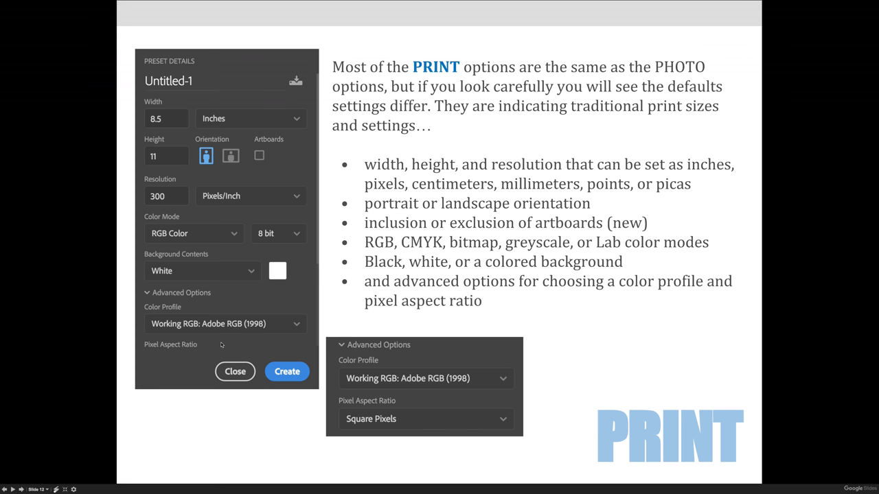
pyautogui.moveTo(239, 340)
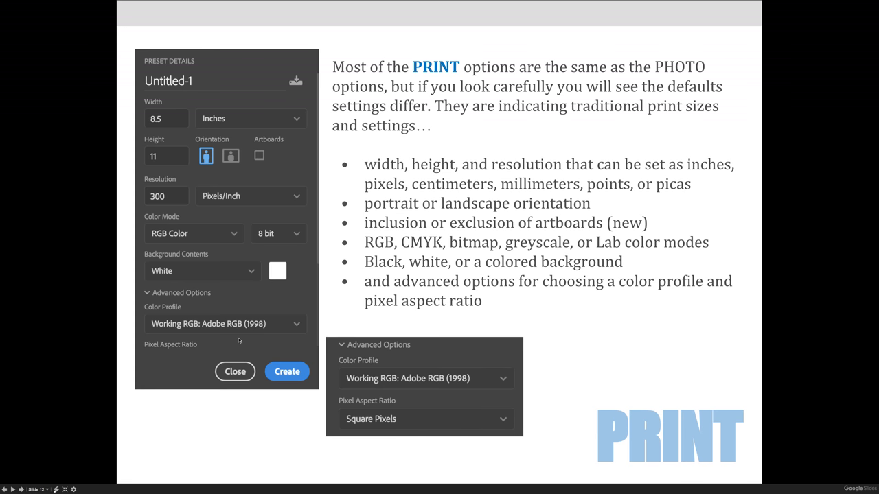
pyautogui.moveTo(239, 341)
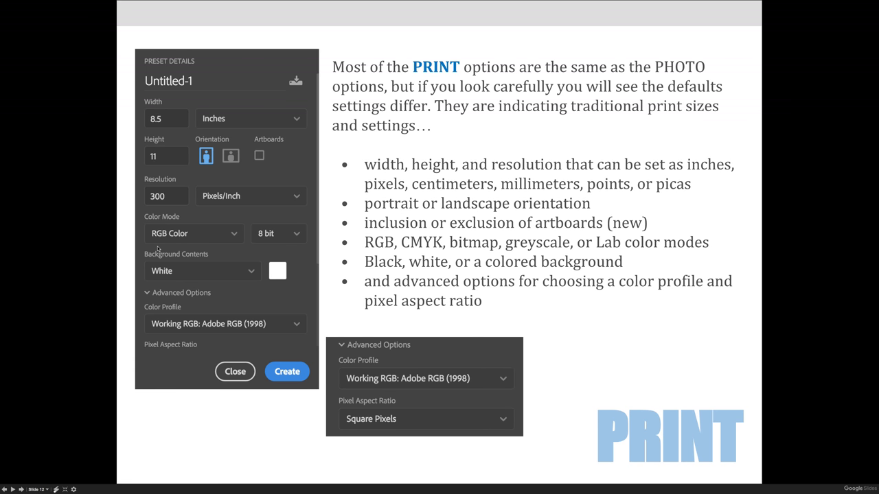
pyautogui.moveTo(594, 321)
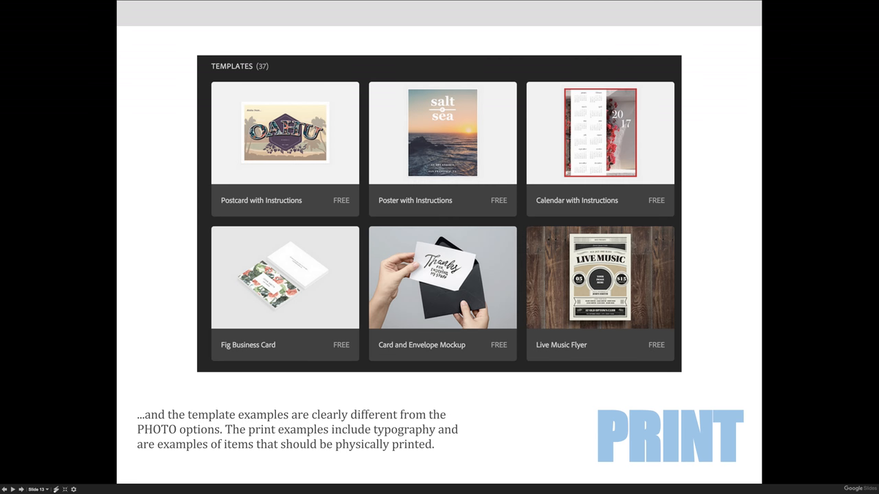
pyautogui.moveTo(243, 297)
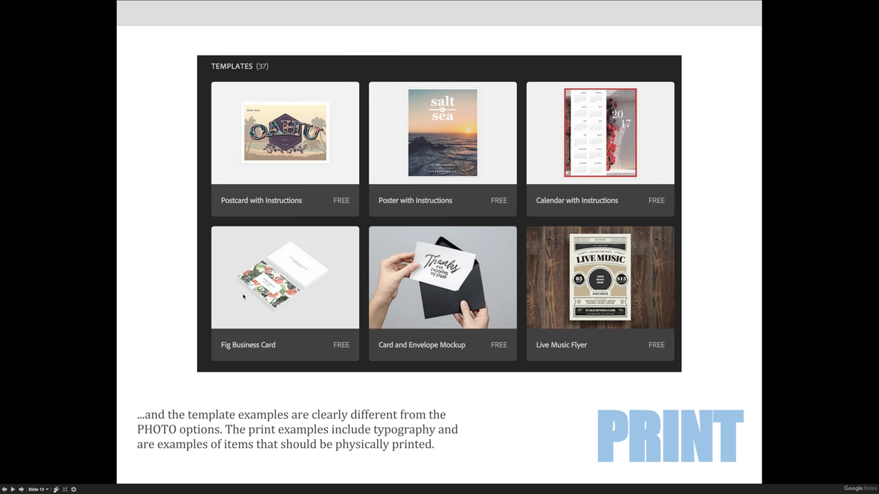
pyautogui.moveTo(305, 261)
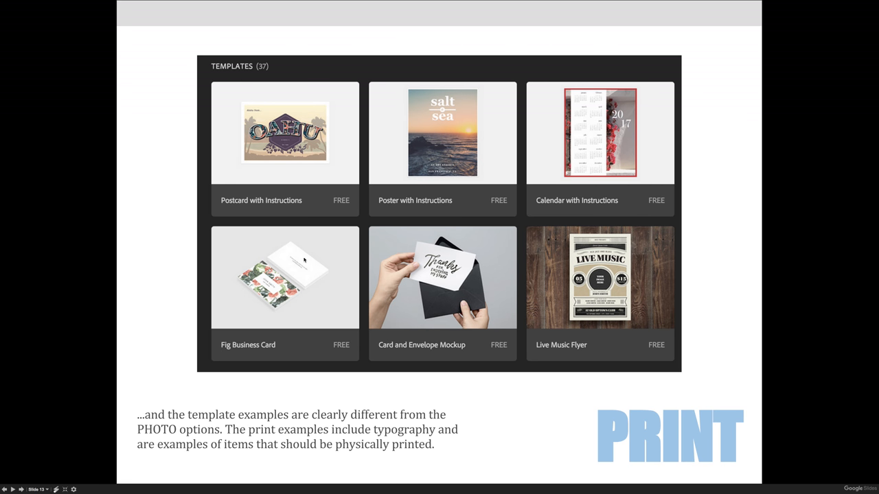
pyautogui.moveTo(481, 290)
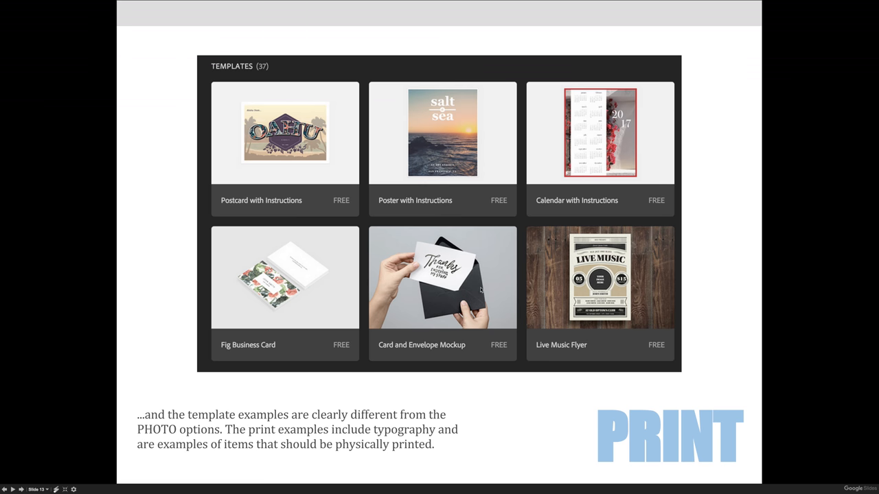
pyautogui.moveTo(501, 277)
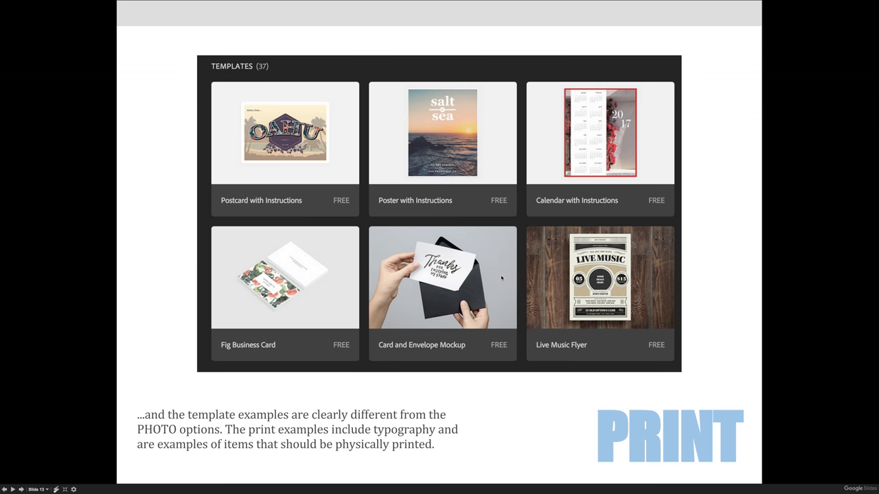
pyautogui.moveTo(502, 277)
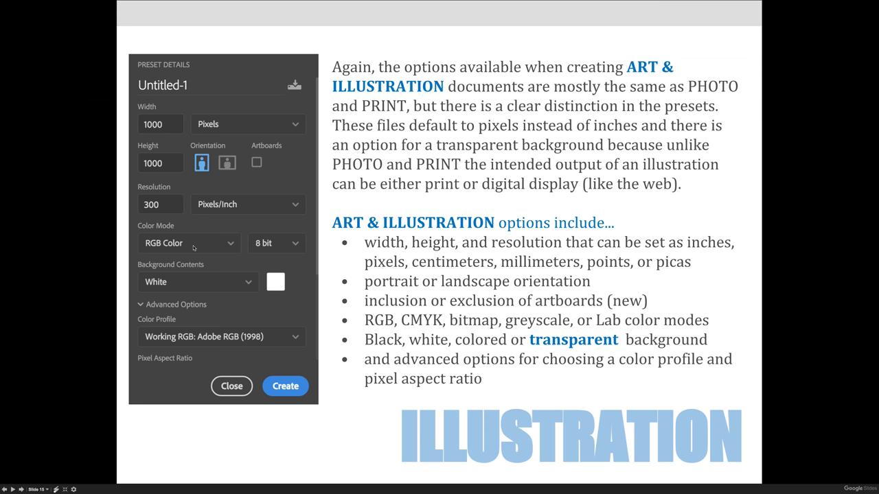
pyautogui.moveTo(142, 328)
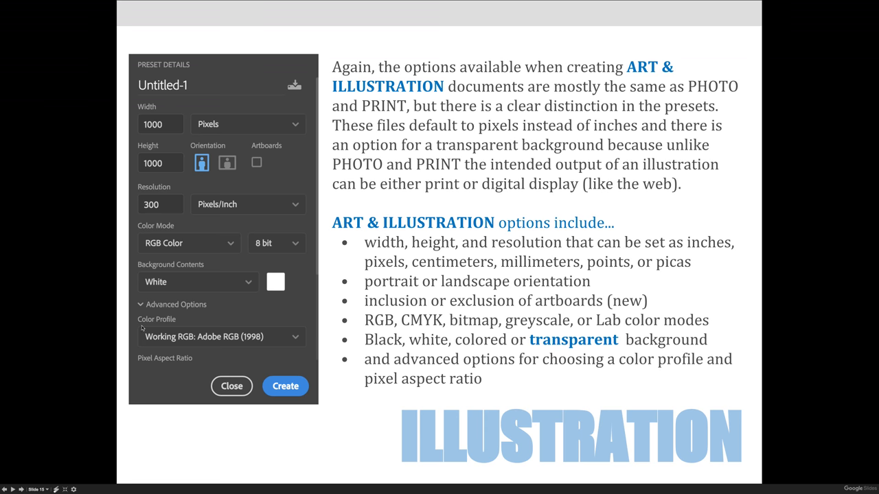
pyautogui.moveTo(214, 355)
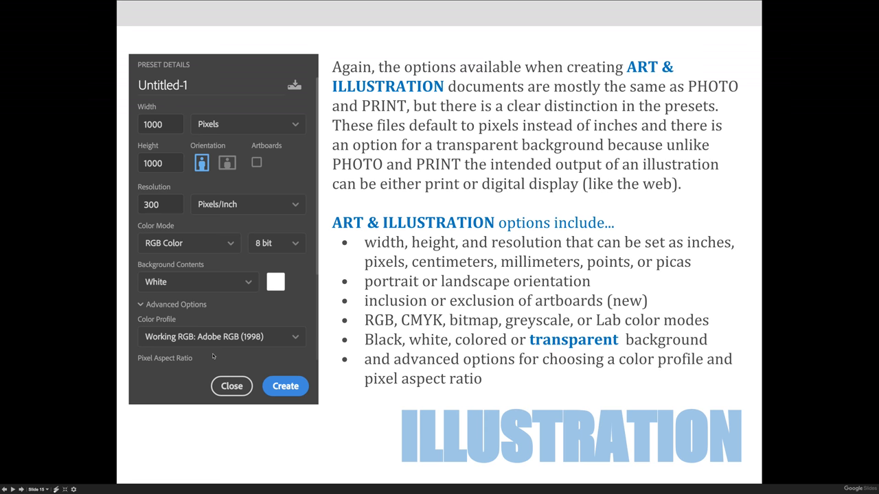
pyautogui.moveTo(223, 321)
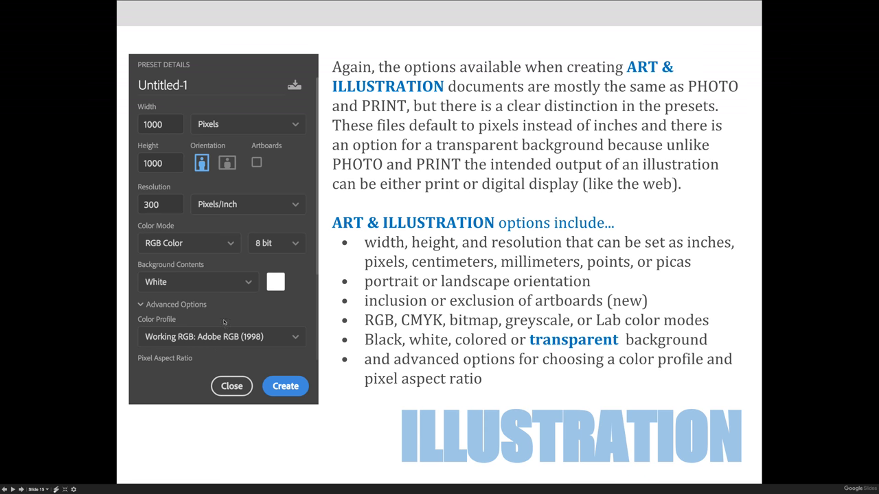
pyautogui.moveTo(187, 146)
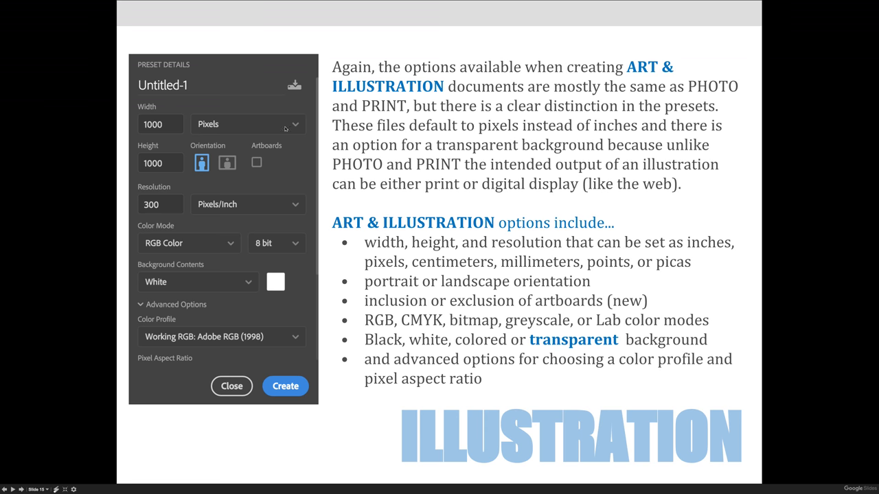
pyautogui.moveTo(254, 105)
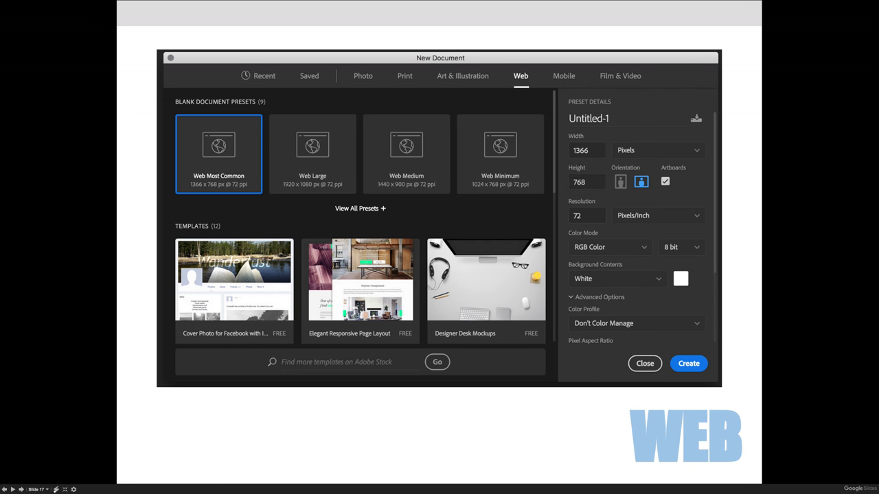
pyautogui.moveTo(285, 173)
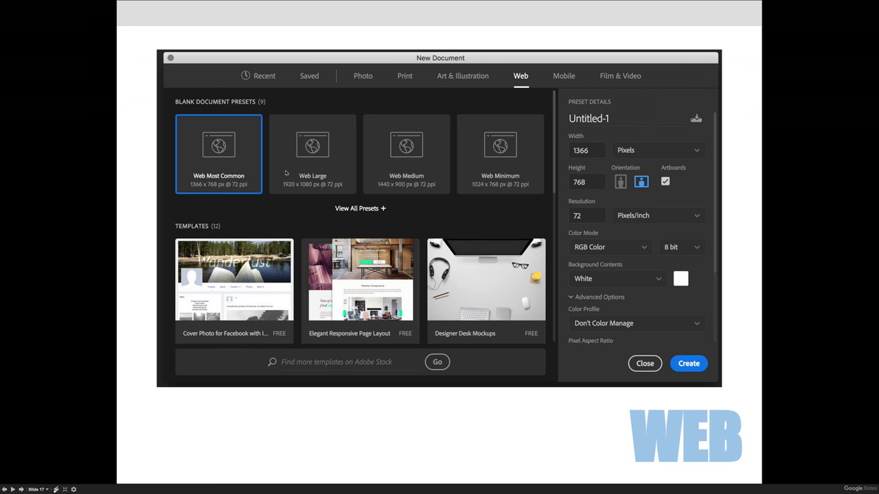
pyautogui.moveTo(193, 191)
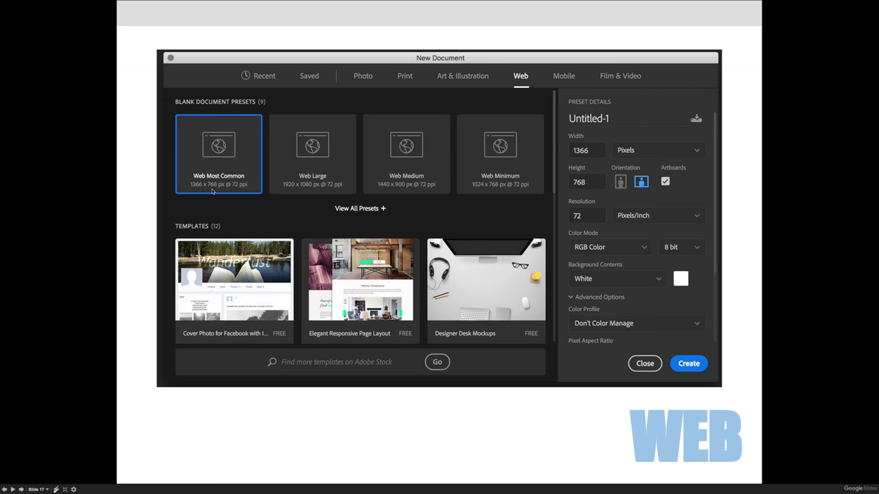
pyautogui.moveTo(515, 194)
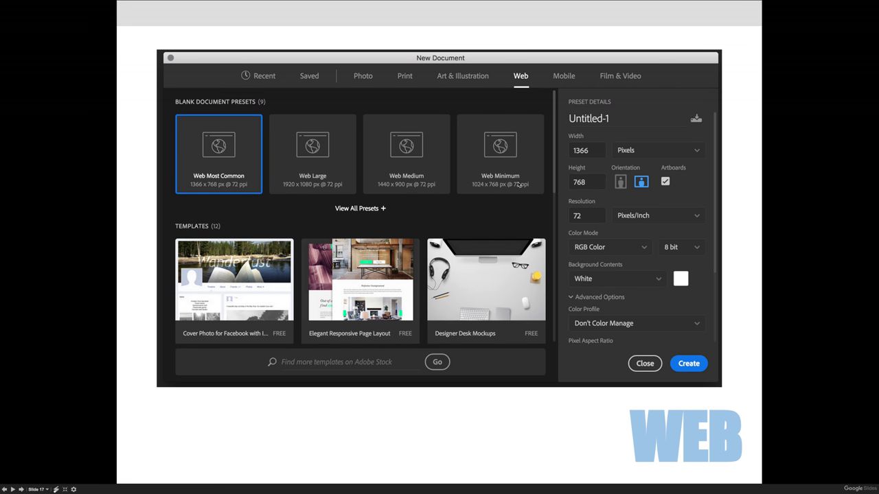
pyautogui.moveTo(594, 157)
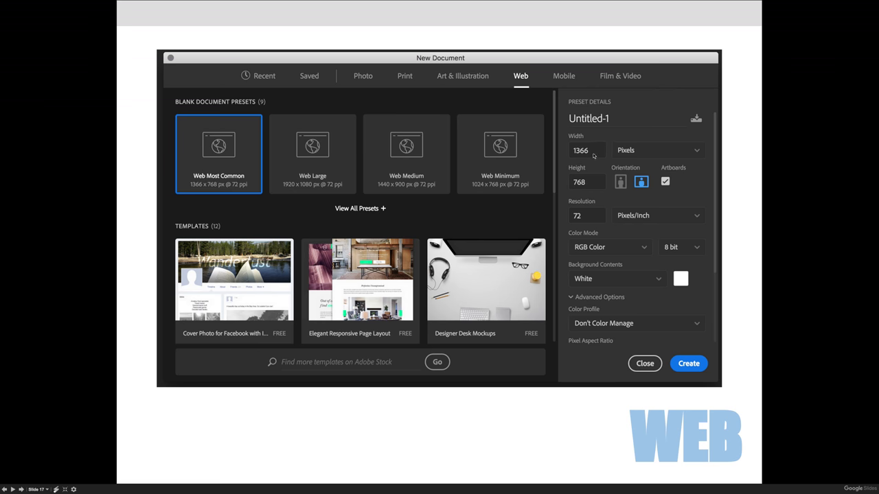
pyautogui.moveTo(608, 223)
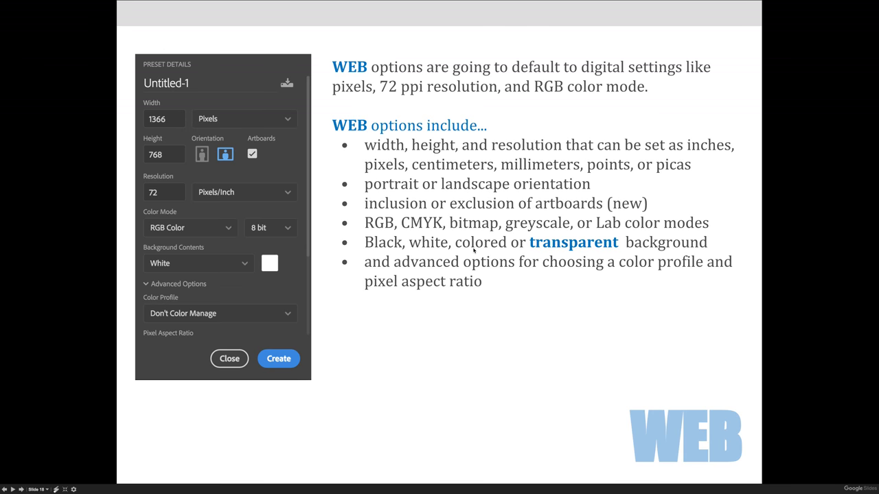
pyautogui.moveTo(396, 335)
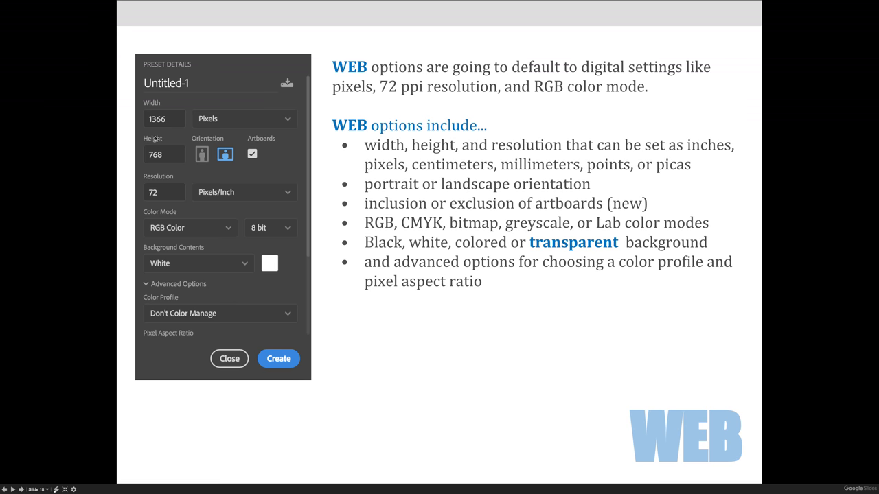
pyautogui.moveTo(151, 302)
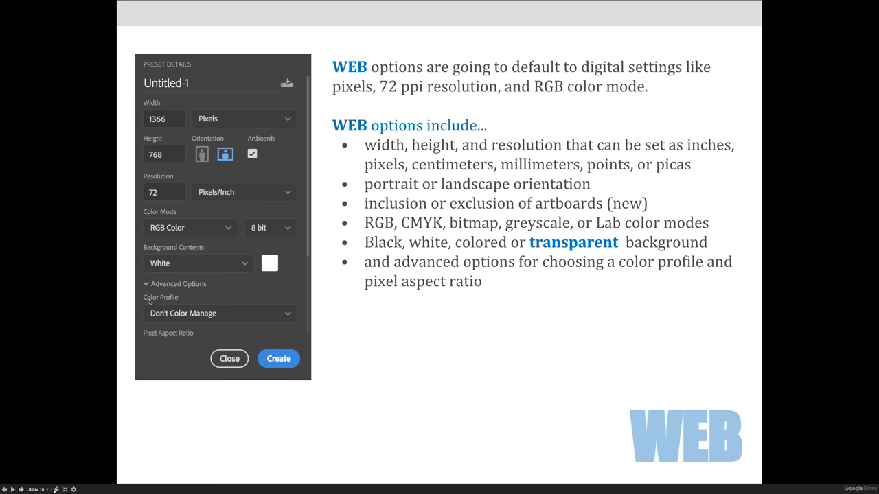
pyautogui.moveTo(168, 330)
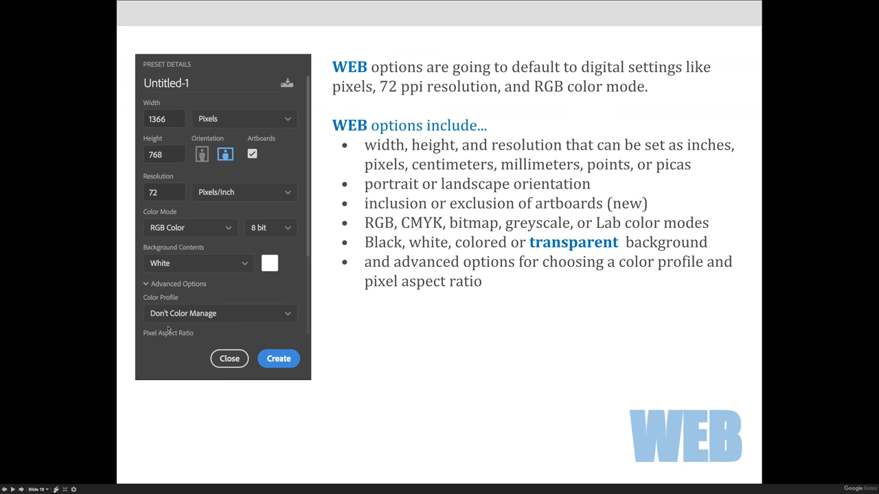
pyautogui.moveTo(220, 330)
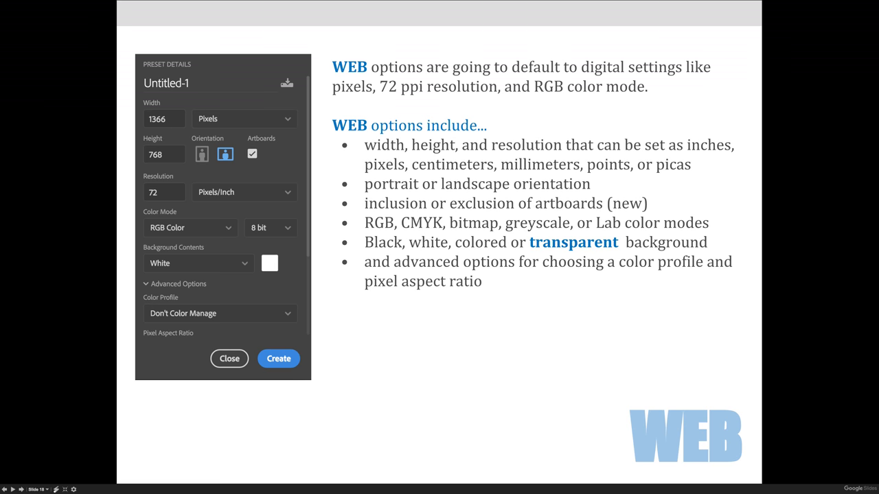
pyautogui.moveTo(368, 274)
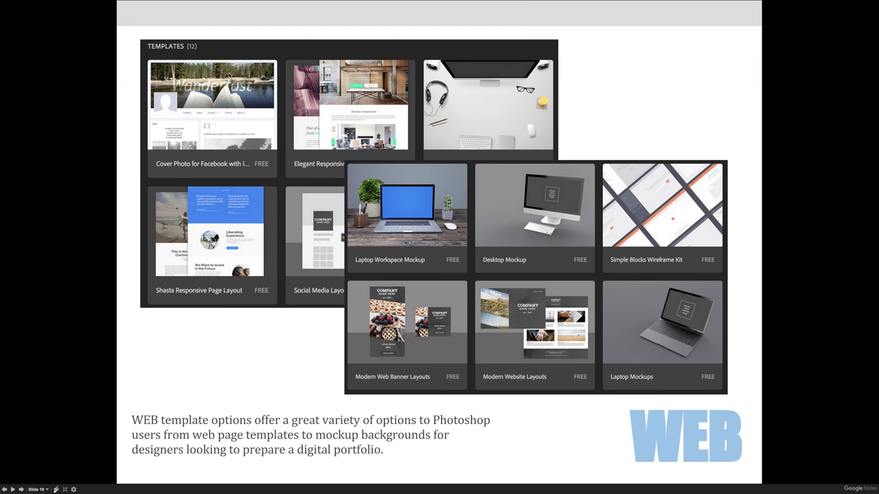
pyautogui.moveTo(383, 109)
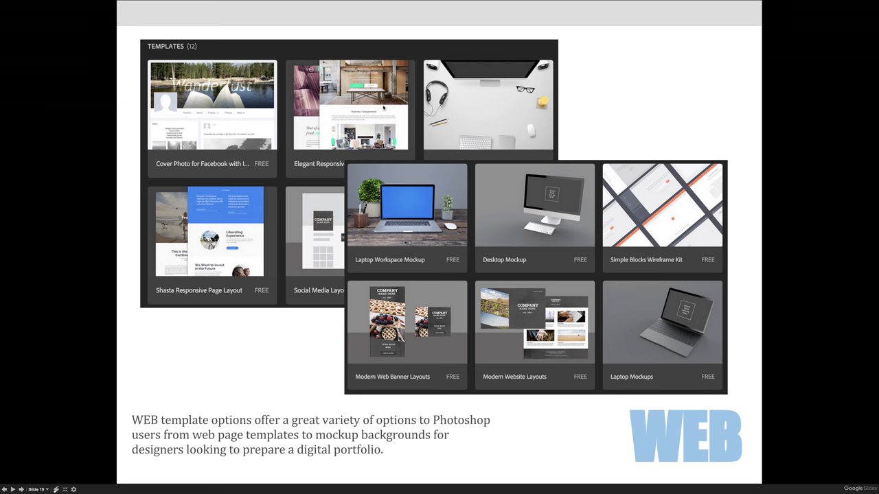
pyautogui.moveTo(489, 217)
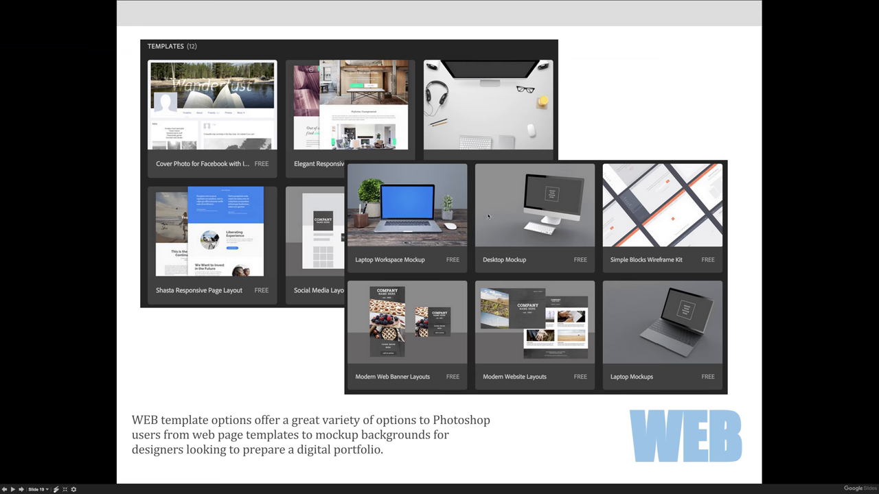
pyautogui.moveTo(581, 239)
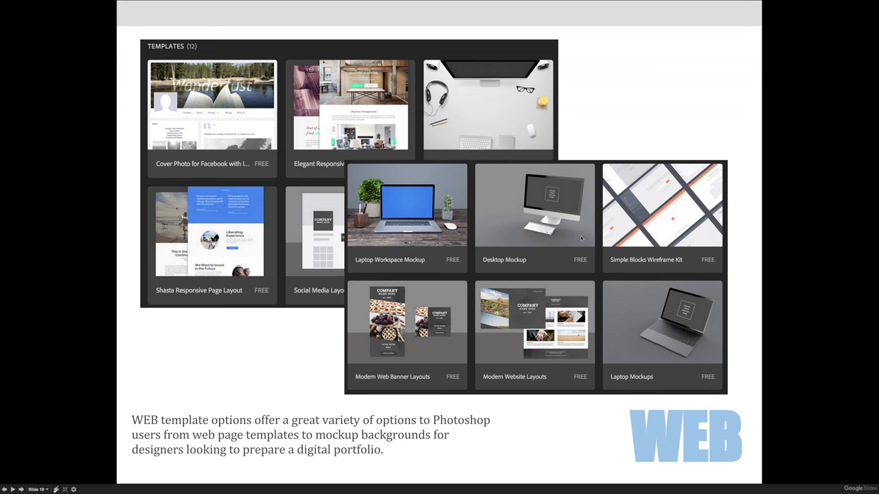
pyautogui.moveTo(627, 242)
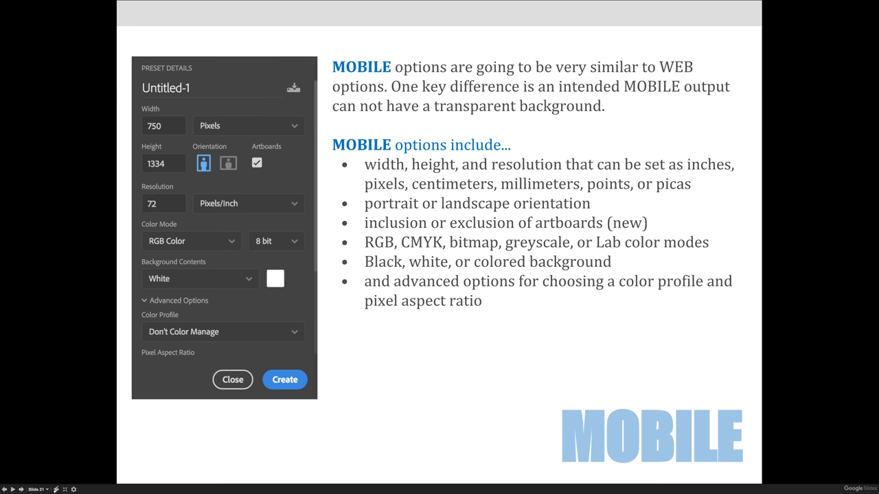
# Advance through the Mobile options slides to the Film & Video options slide
pyautogui.press('Right')
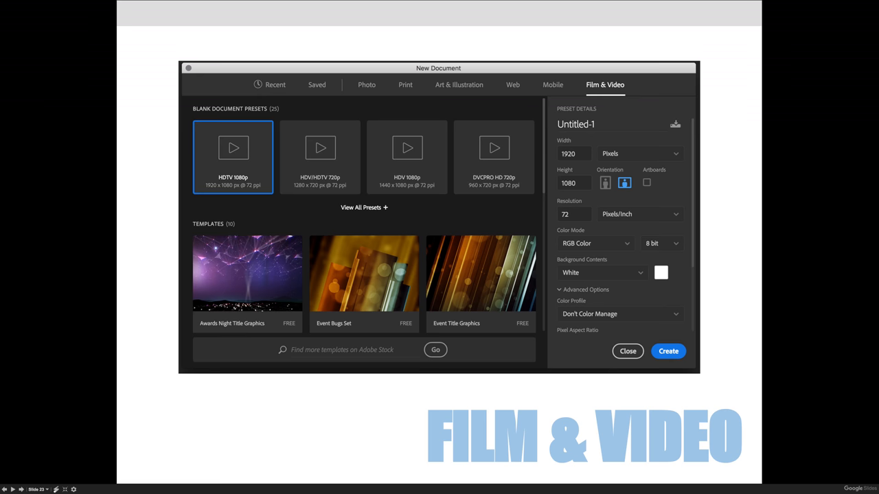
pyautogui.press('right')
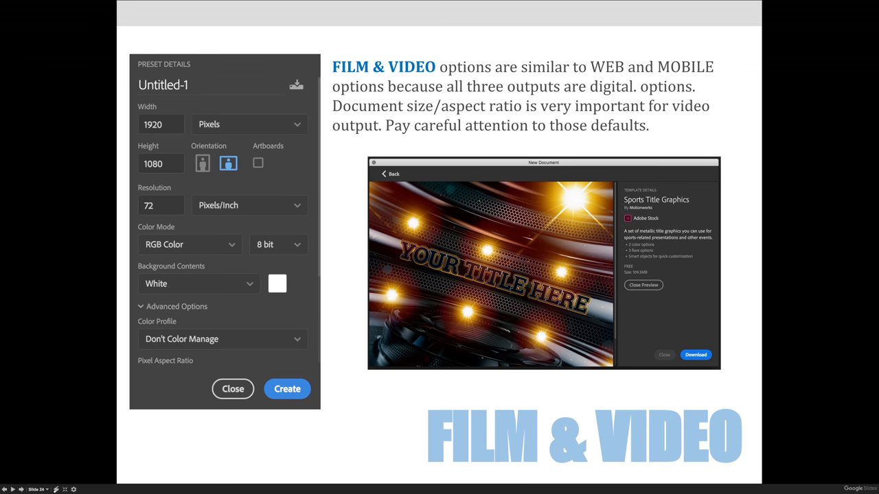